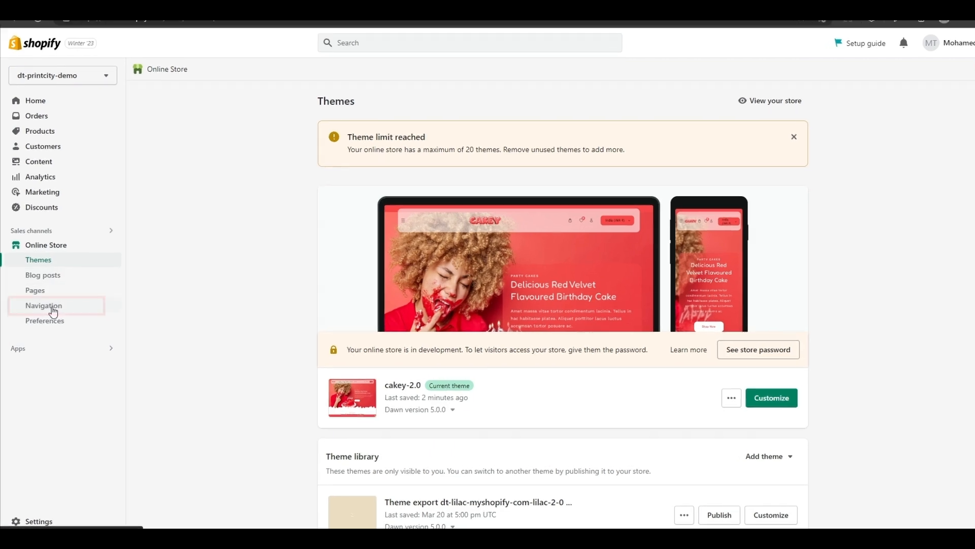
- Open Online Store navigation and start a new, empty menu
left_click(44, 305)
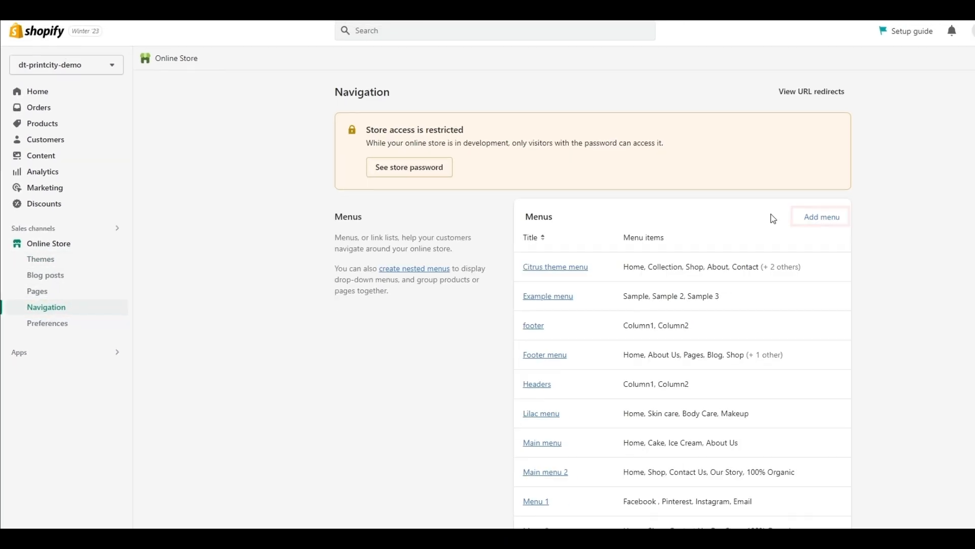
left_click(820, 217)
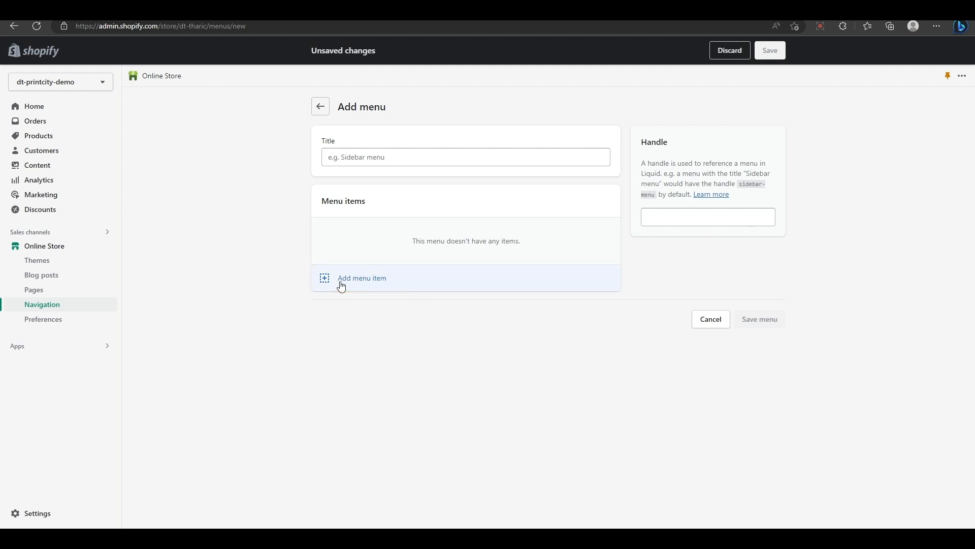
- Add Home, Cake, Ice Cream and About Us as top-level menu items
left_click(362, 277)
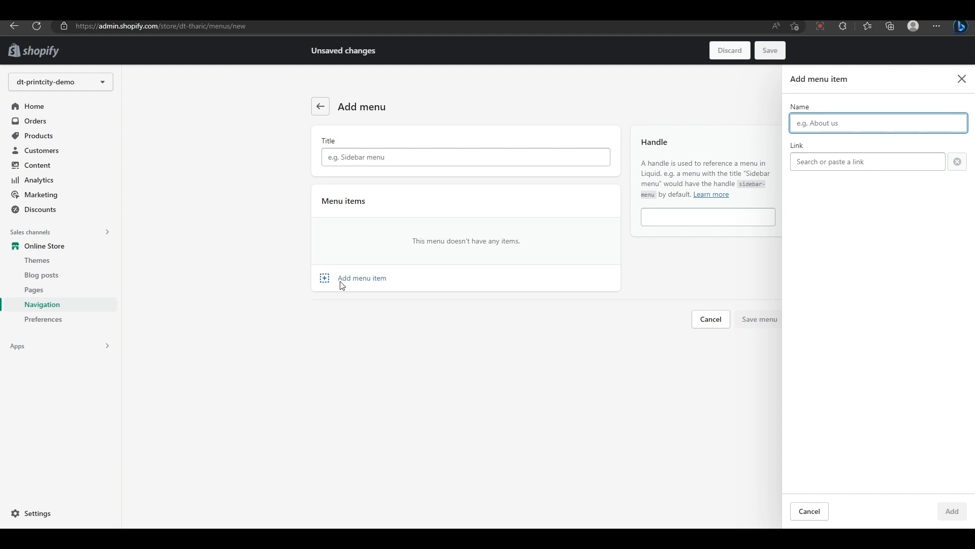
type("Home")
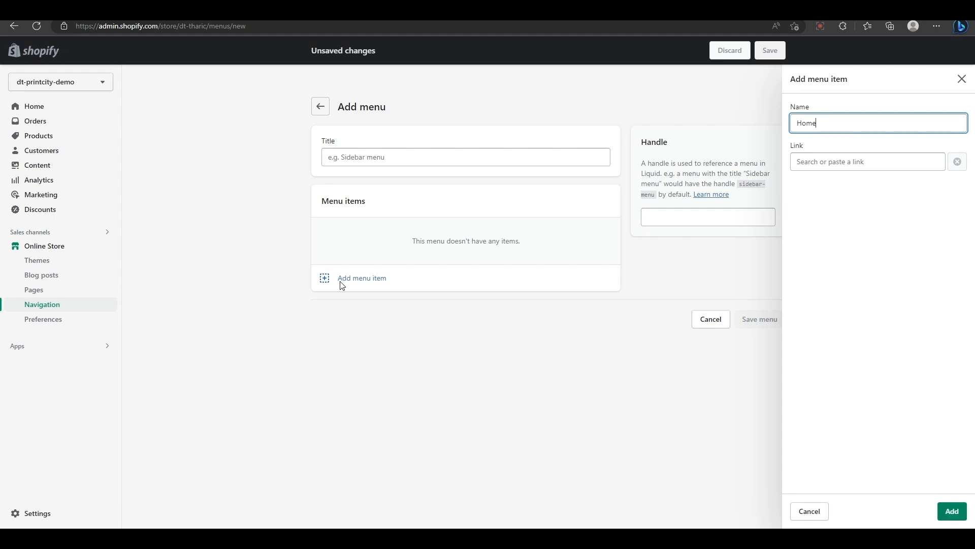
left_click(866, 161)
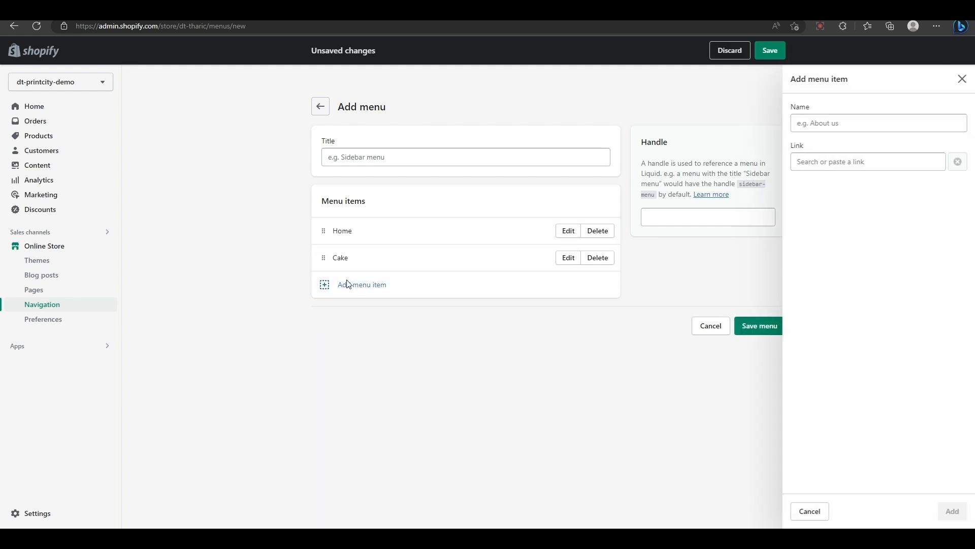
left_click(952, 510)
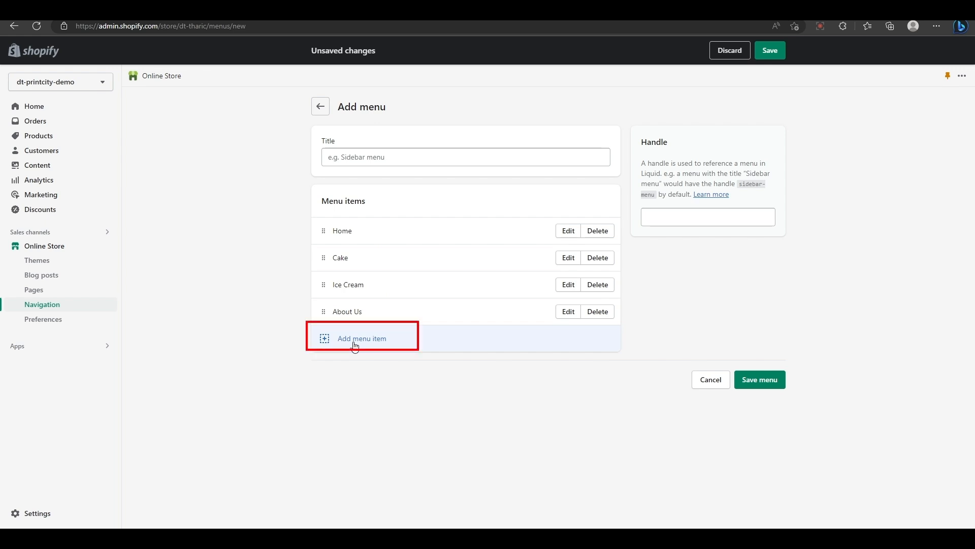
- Add Sub menu 1 to Sub menu 4 with # links, nested under Cake
left_click(361, 339)
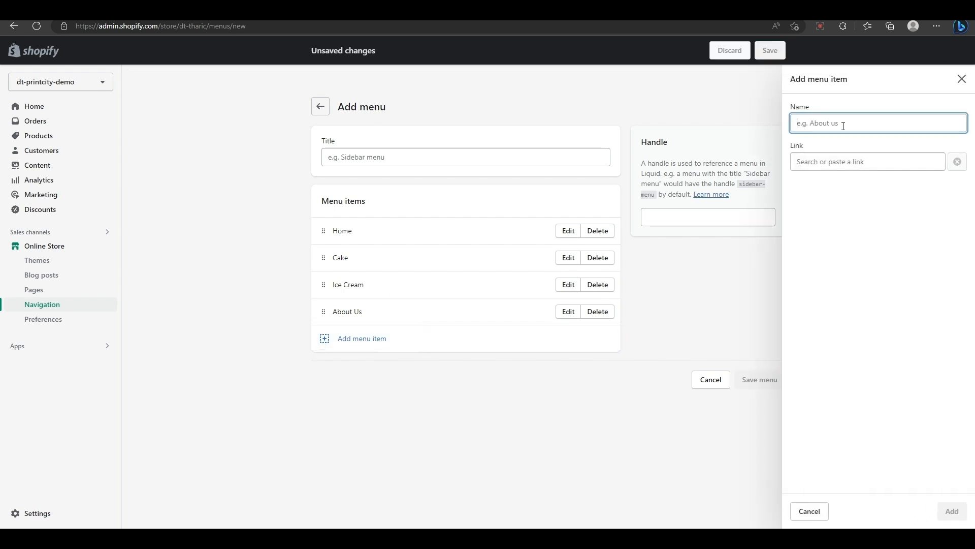
left_click(866, 161)
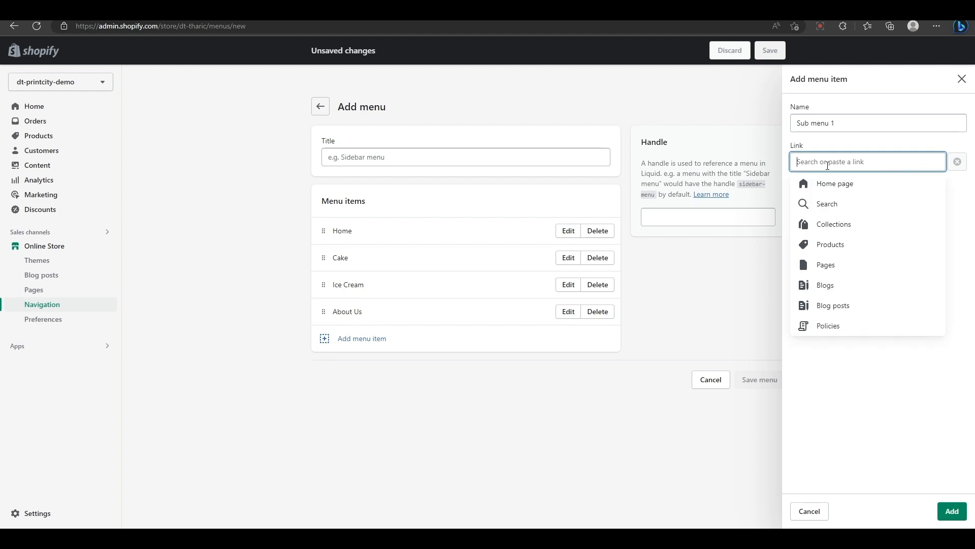
type("#")
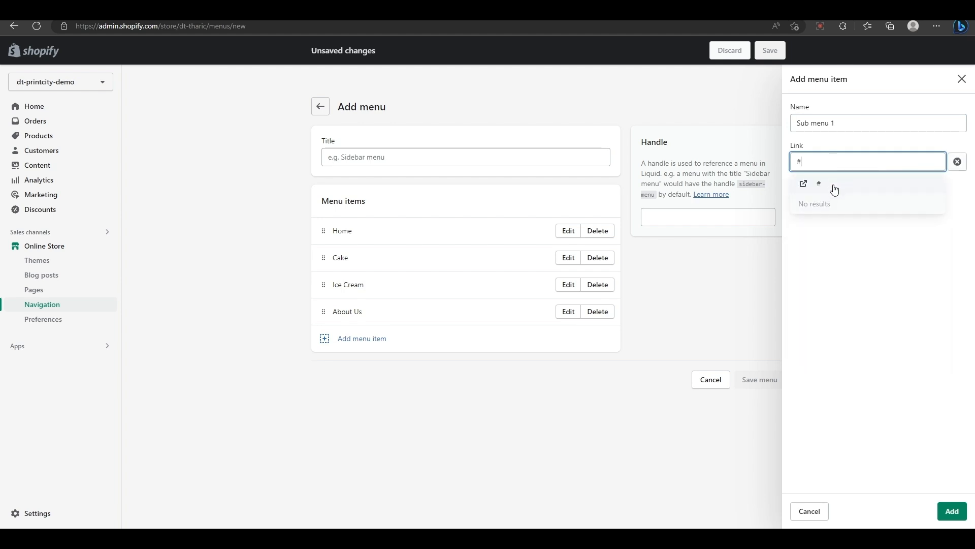
left_click(951, 511)
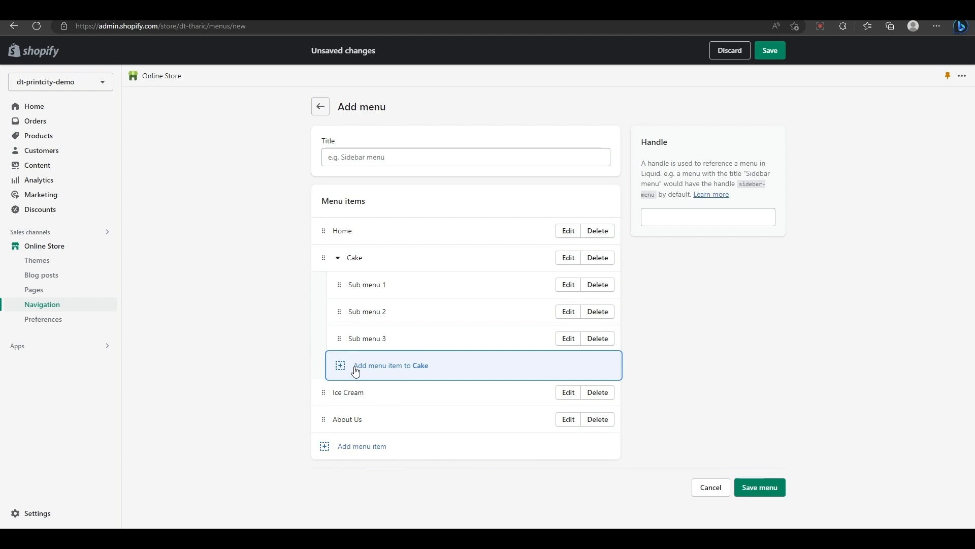
left_click(391, 365)
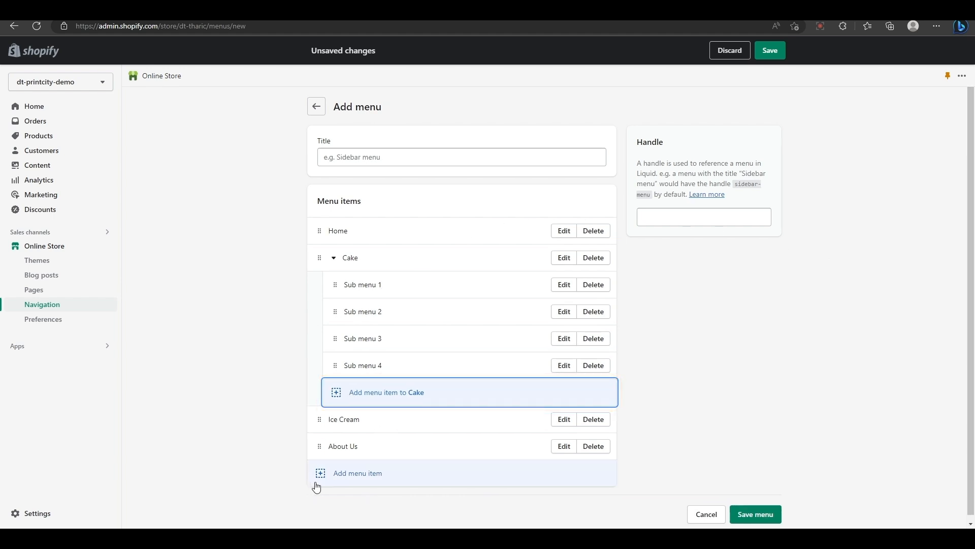
- Nest two Content items under each of sub menu1 and sub menu2
left_click(358, 473)
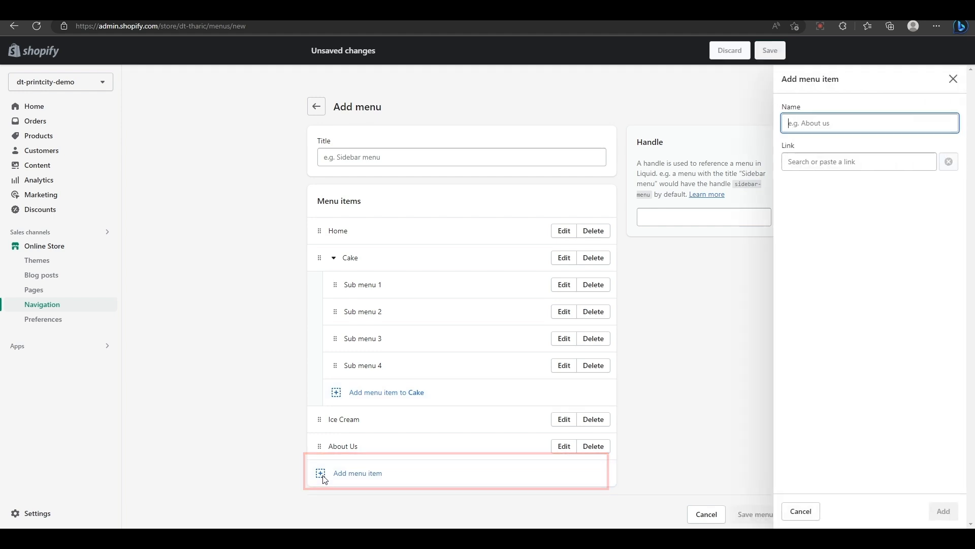
type("Co")
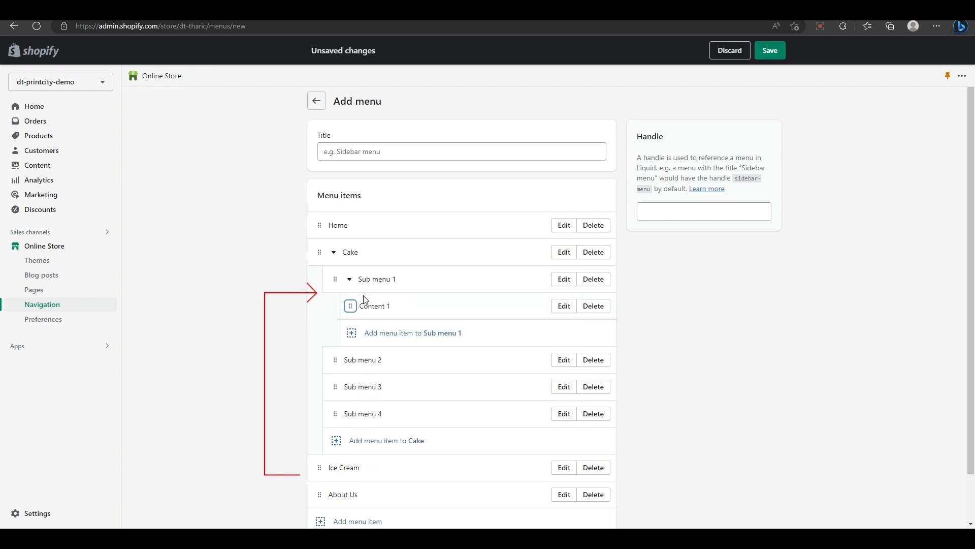
scroll("down", 3)
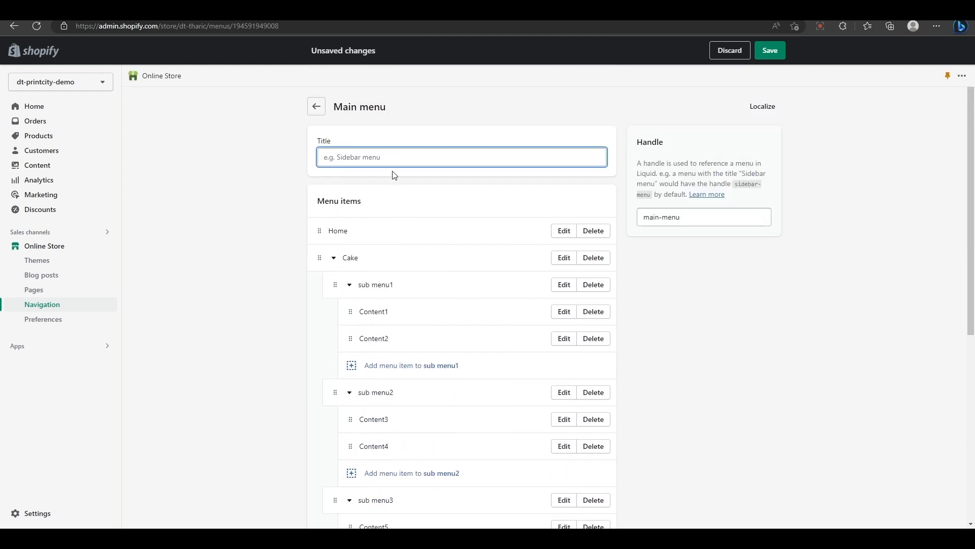
- Enter 'main menu' as the menu title and save the menu
type("main menu")
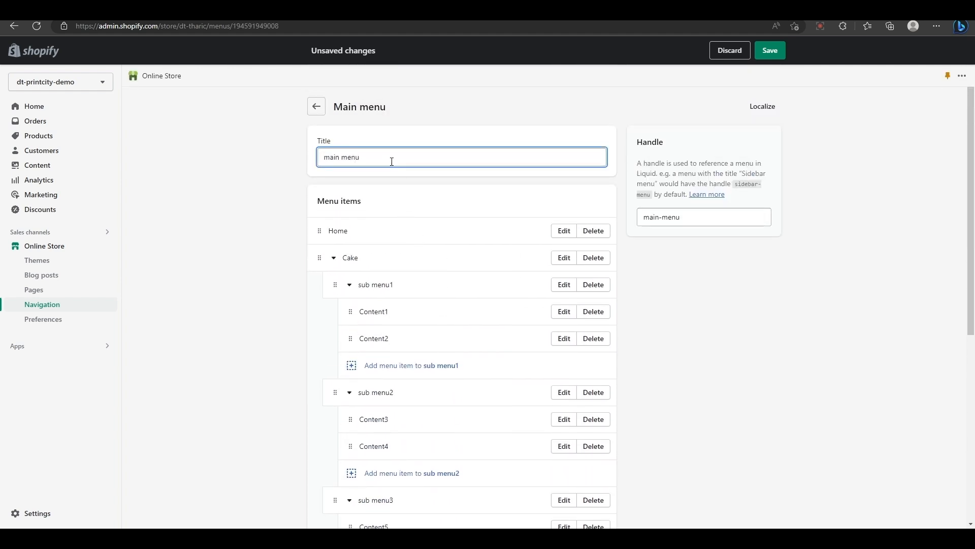
scroll("down", 3)
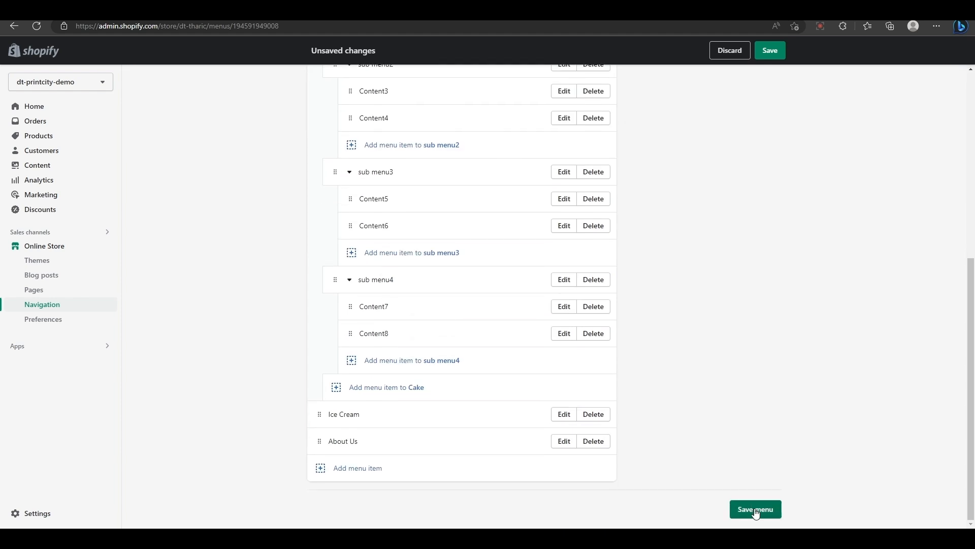
left_click(756, 509)
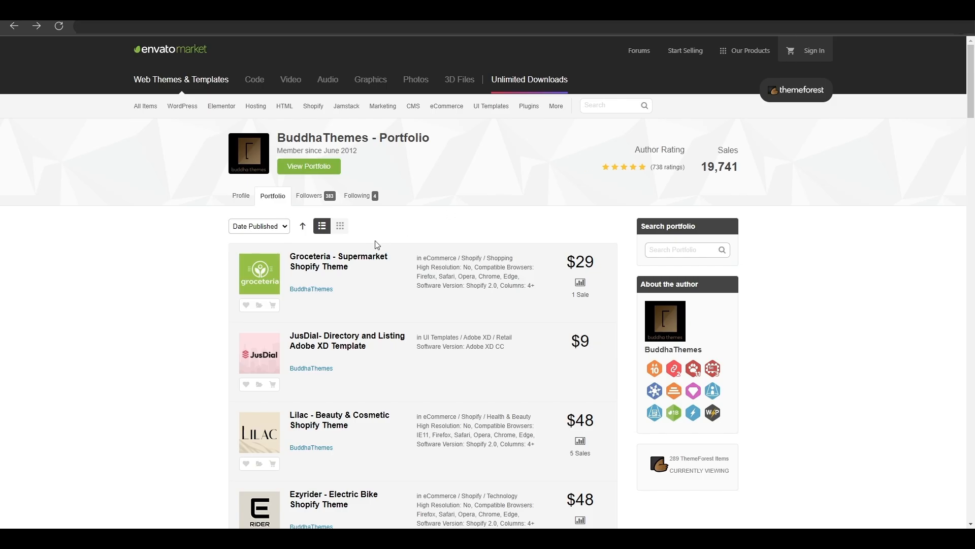
- Open the Cakey - Cake Shop Shopify Theme listing from BuddhaThemes' portfolio
scroll("down", 3)
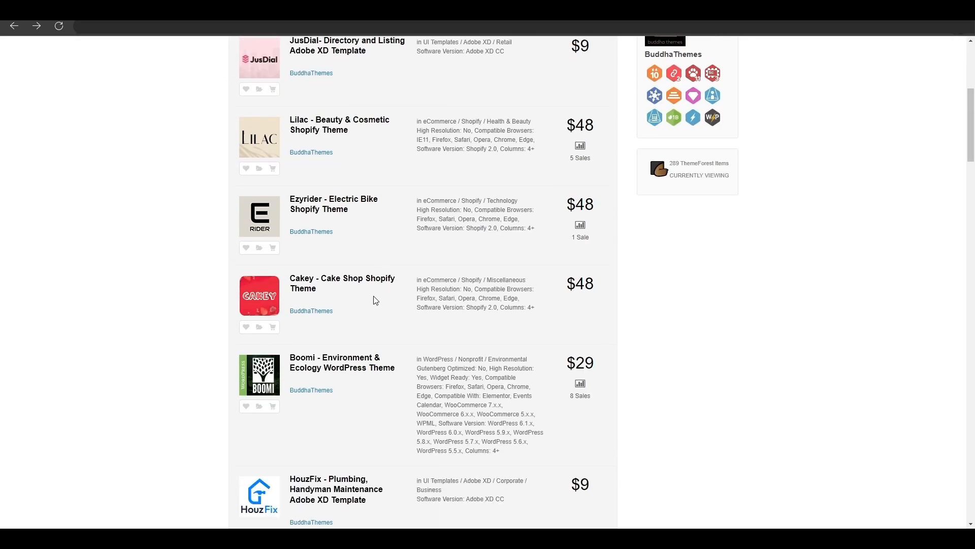
left_click(342, 283)
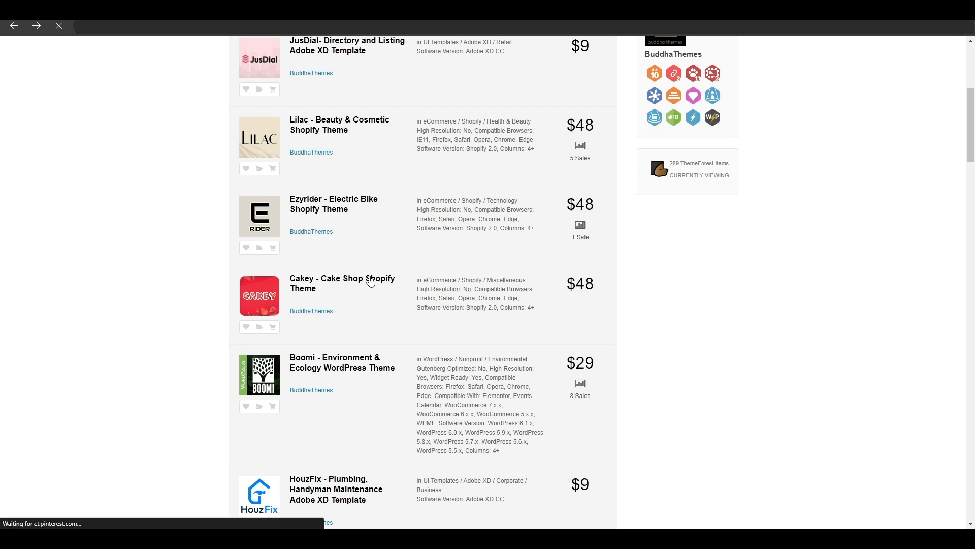
left_click(342, 283)
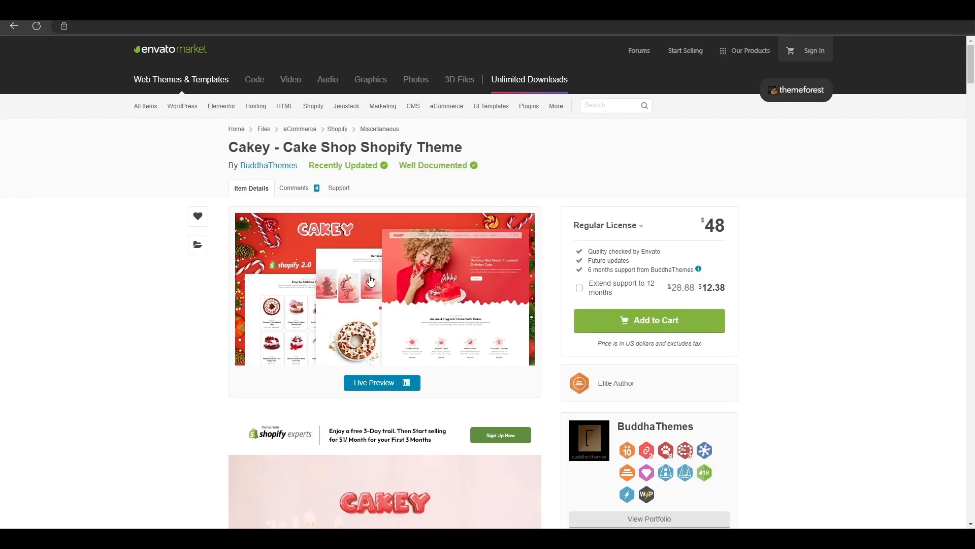
mouse_move(641, 253)
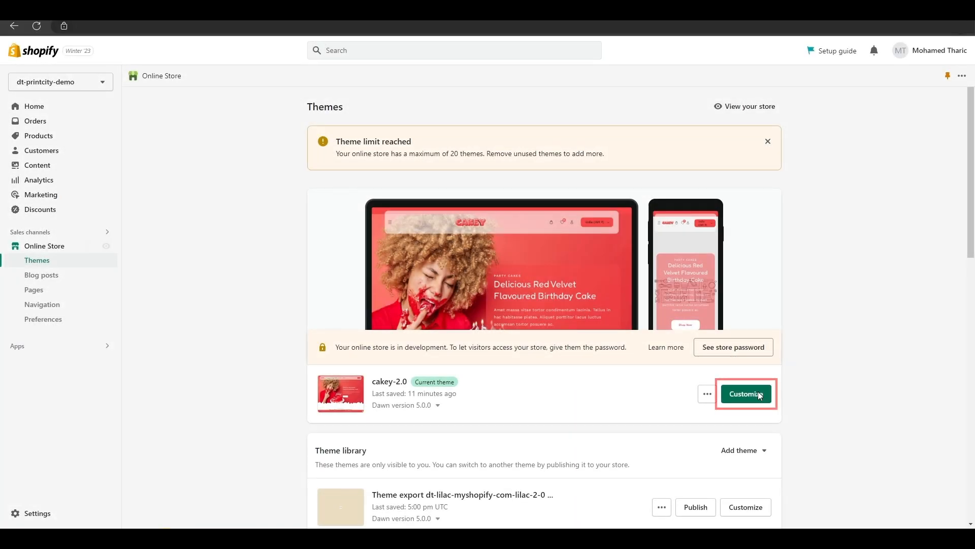
- Customize the cakey-2.0 theme and bring up the Header section's block list
left_click(745, 394)
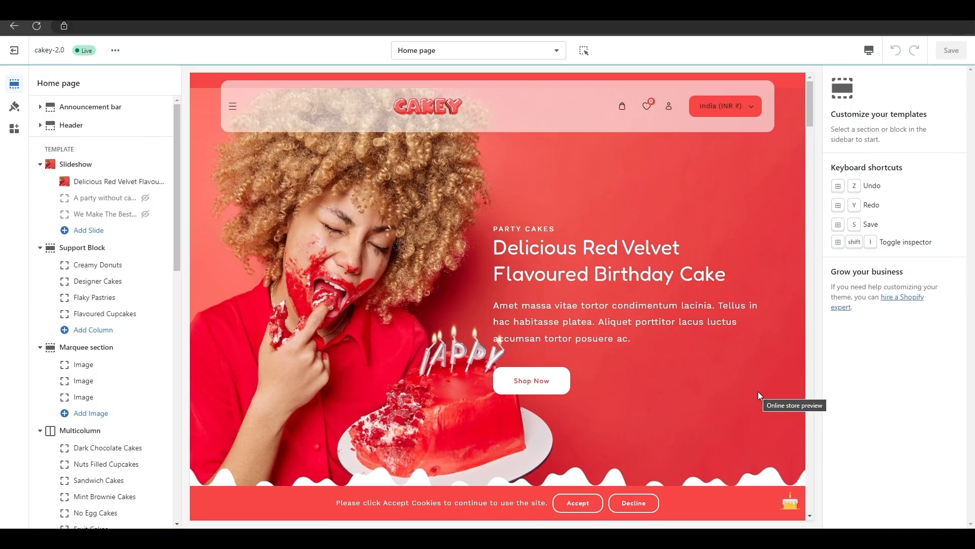
left_click(72, 125)
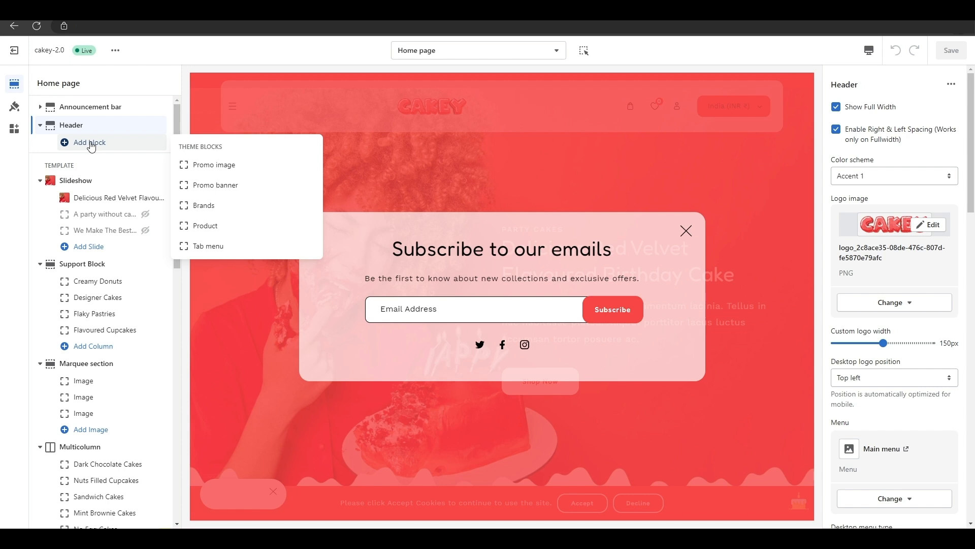
- Add a Promo image header block mapped to 'cake' with a cake photo as Image 1
left_click(214, 165)
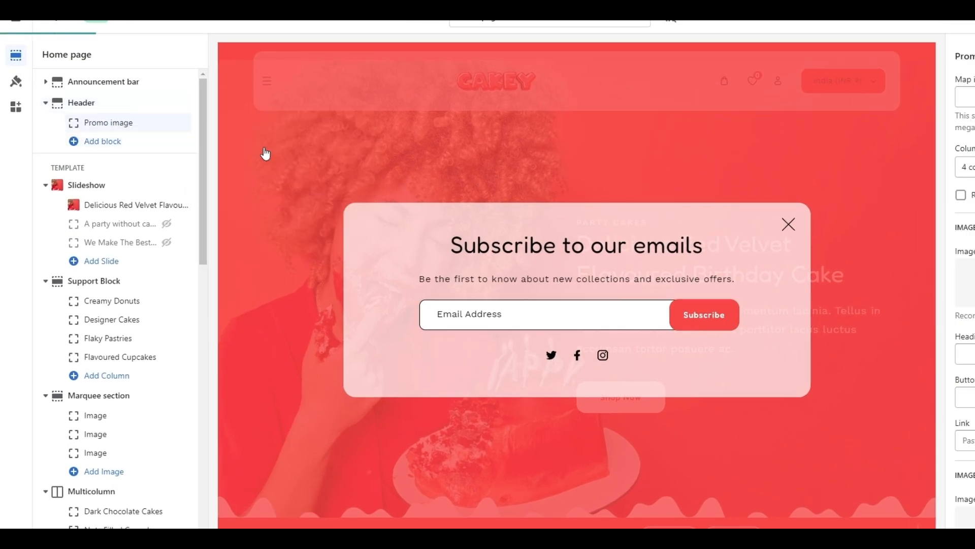
left_click(788, 224)
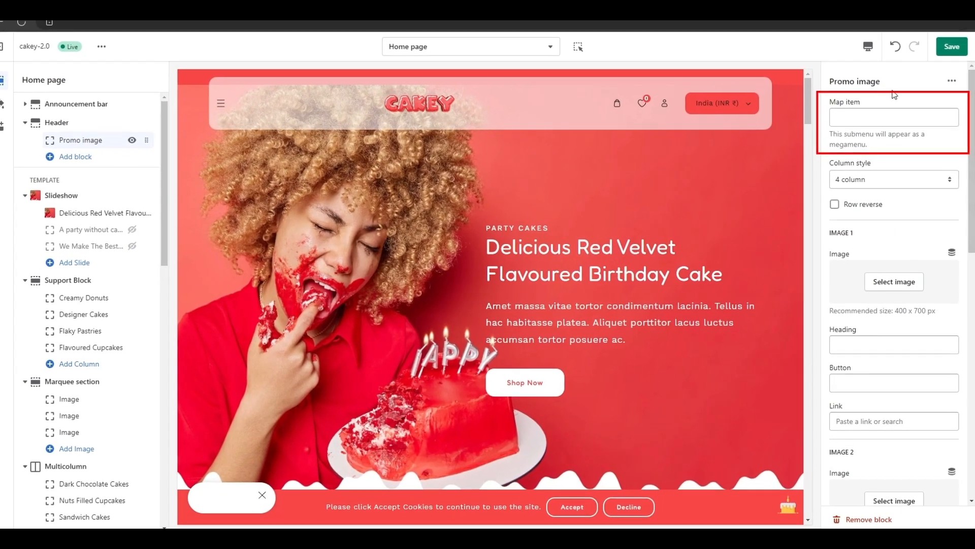
left_click(891, 117)
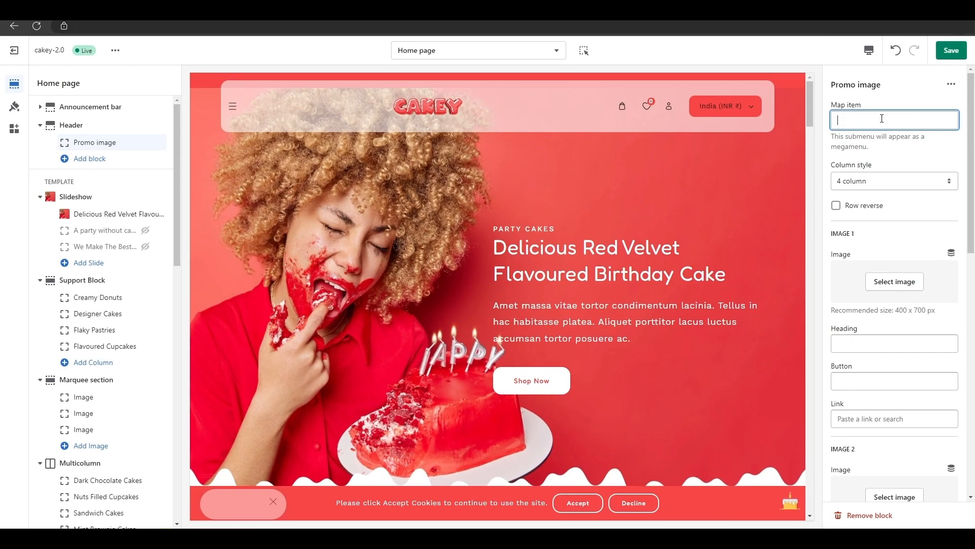
type("cake")
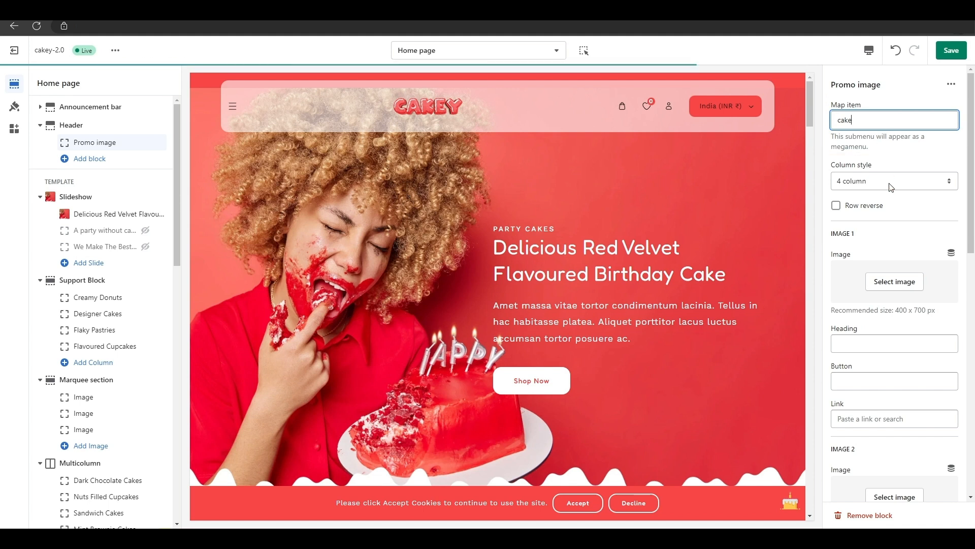
left_click(894, 281)
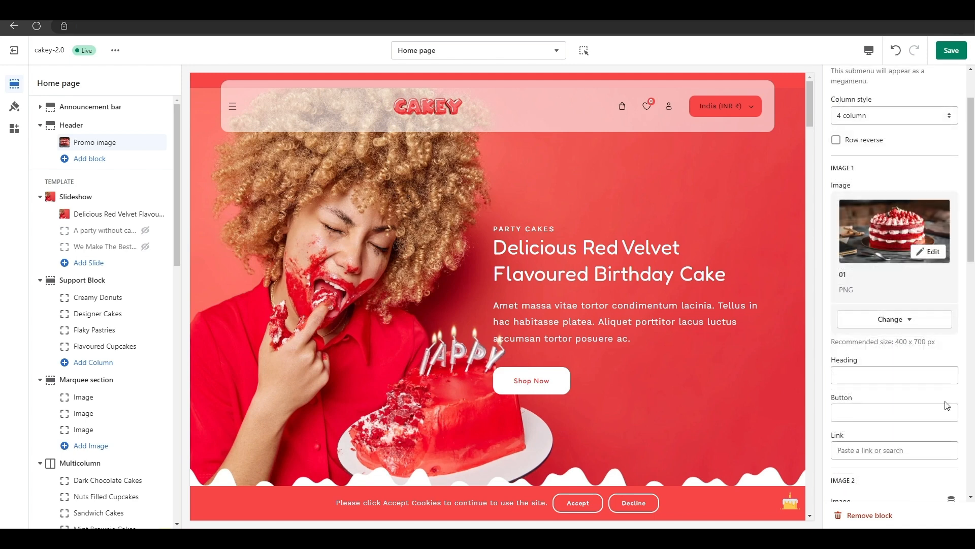
left_click(894, 412)
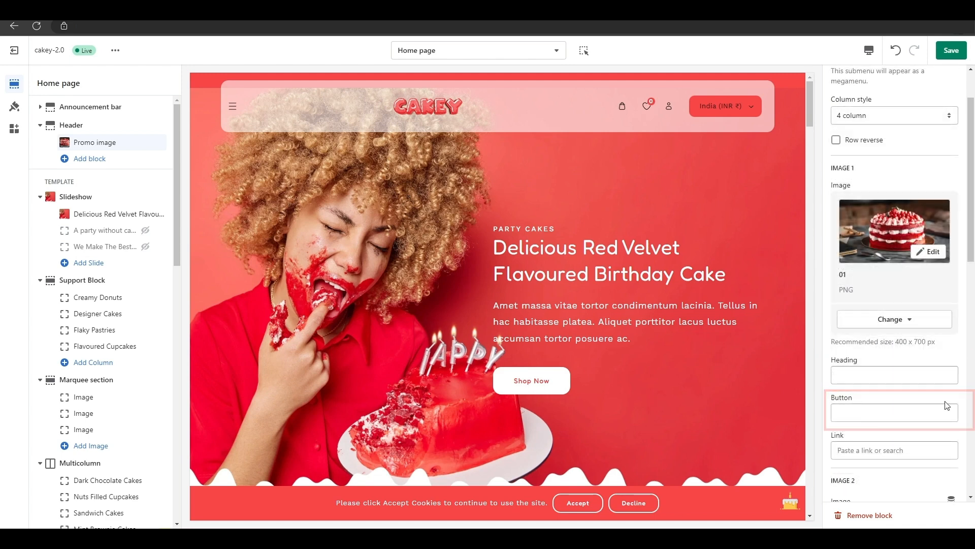
- Set the promo button text to 'Buy now' and preview the storefront header
left_click(869, 50)
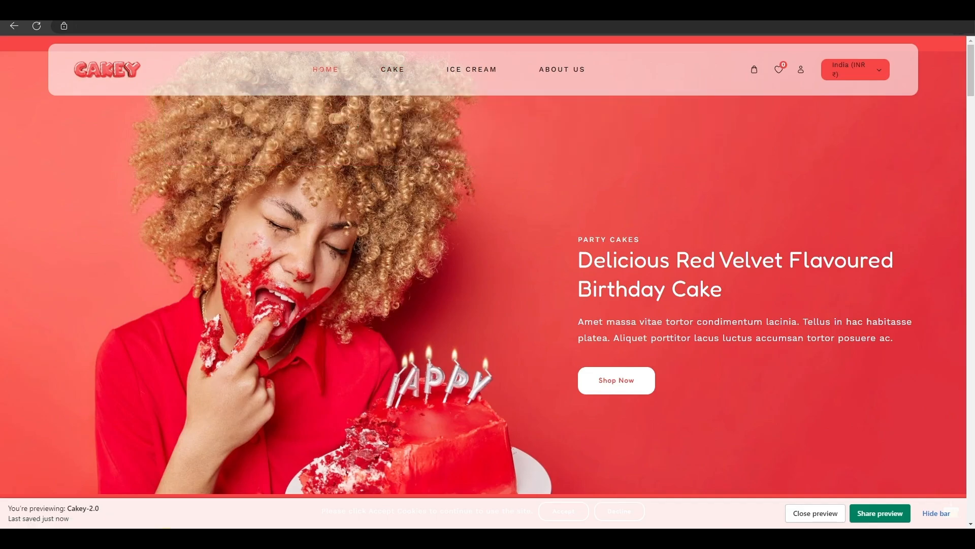
left_click(893, 180)
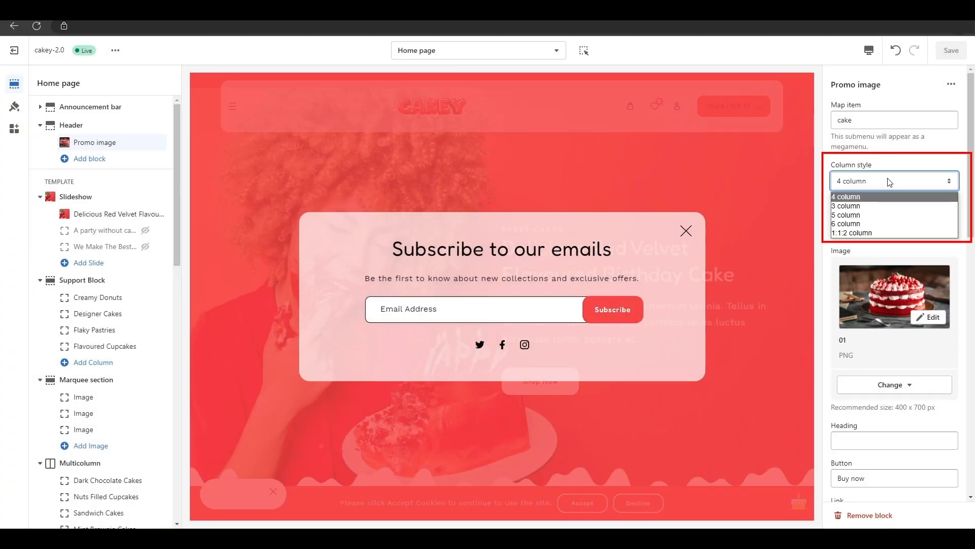
- Switch the cake promo image to a 5-column layout and save the theme
left_click(846, 215)
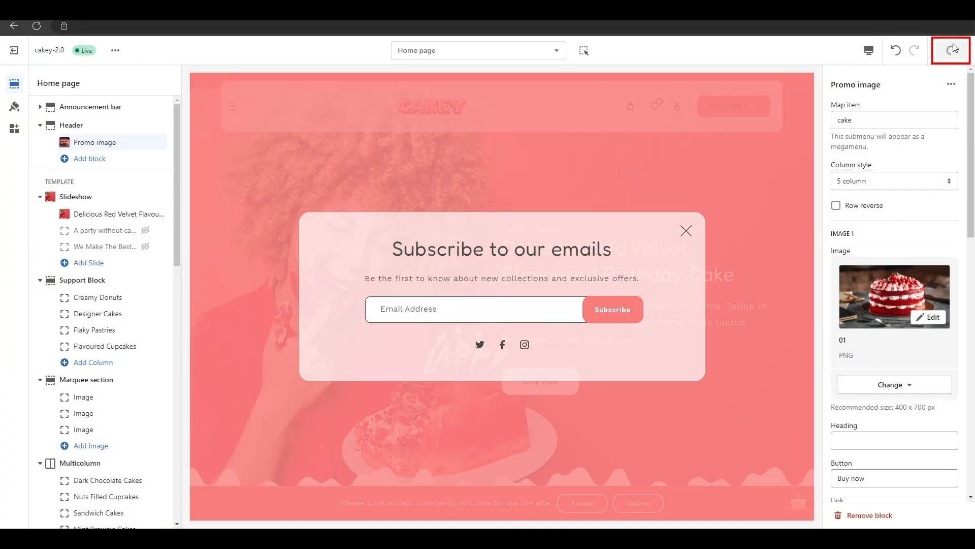
left_click(953, 51)
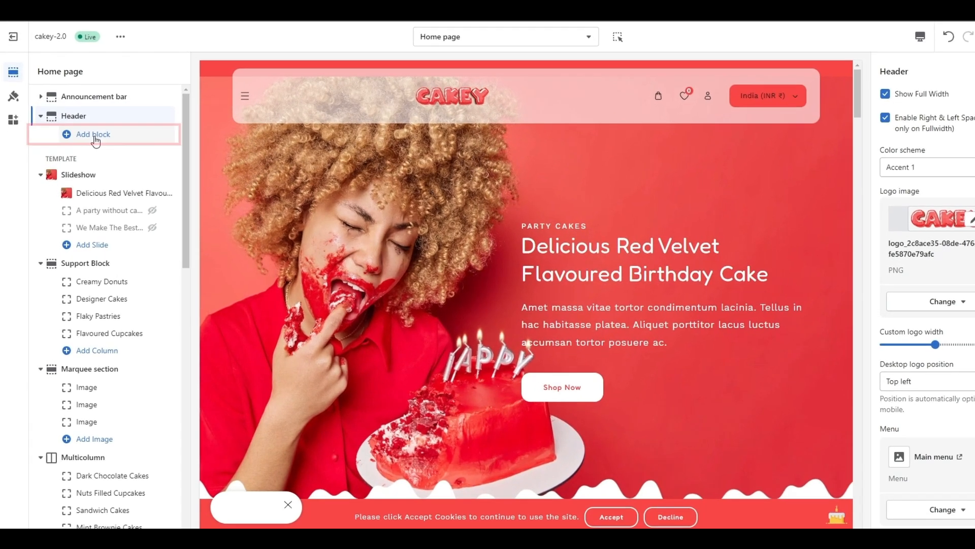
left_click(92, 134)
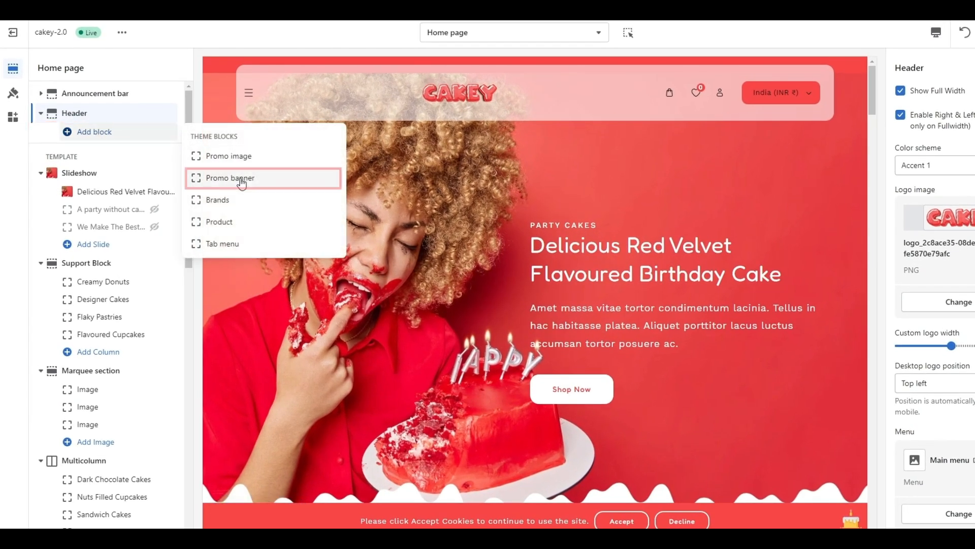
- Add a Promo banner block mapped to 'cake' with the strawberry cake slice as Banner 1
left_click(230, 178)
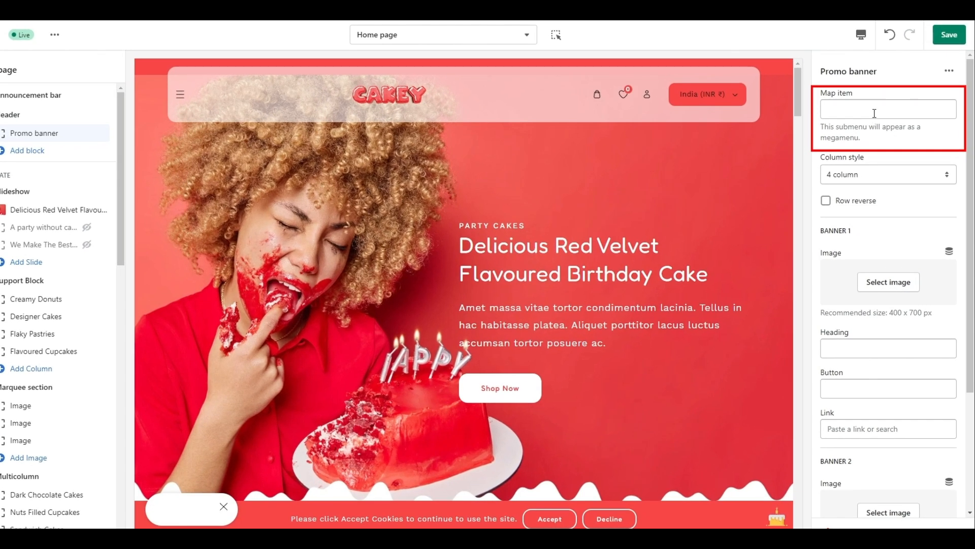
type("cake")
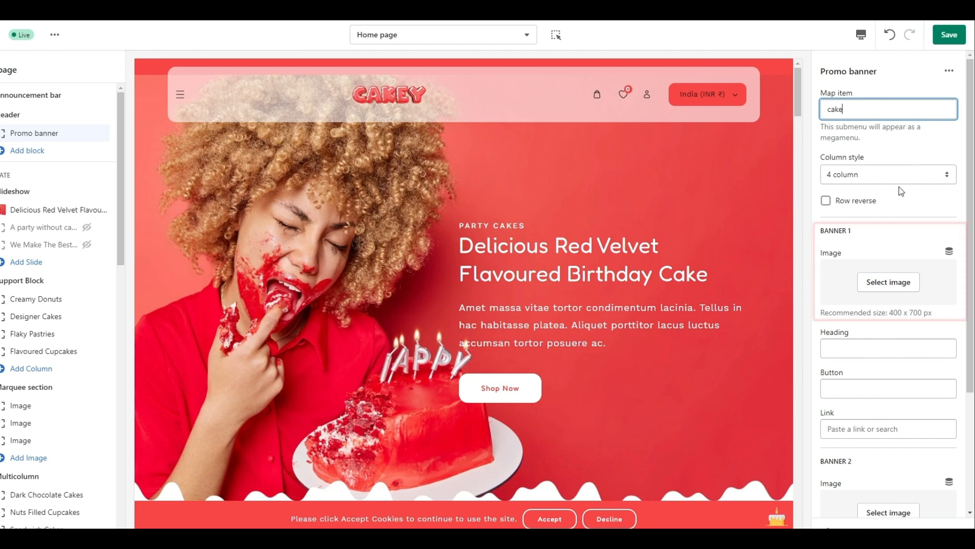
left_click(887, 282)
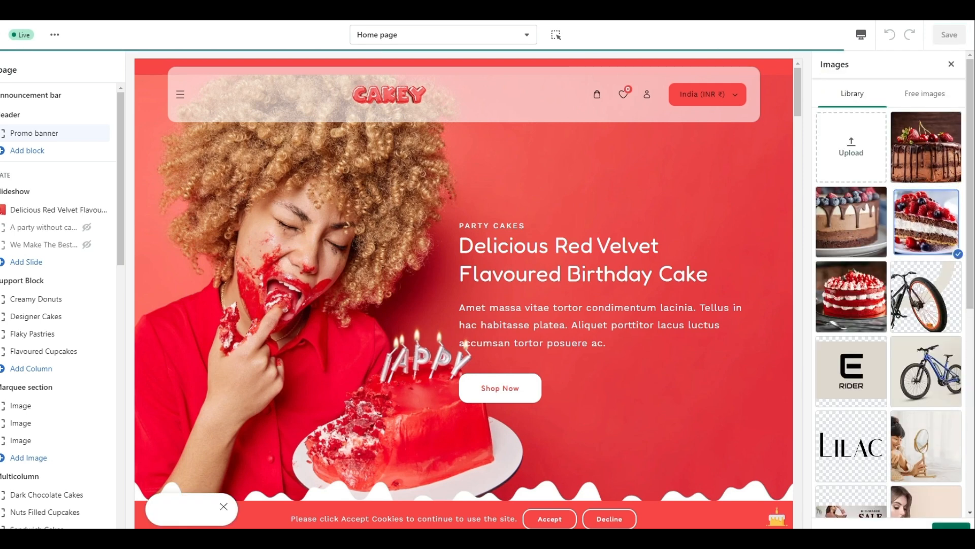
left_click(925, 146)
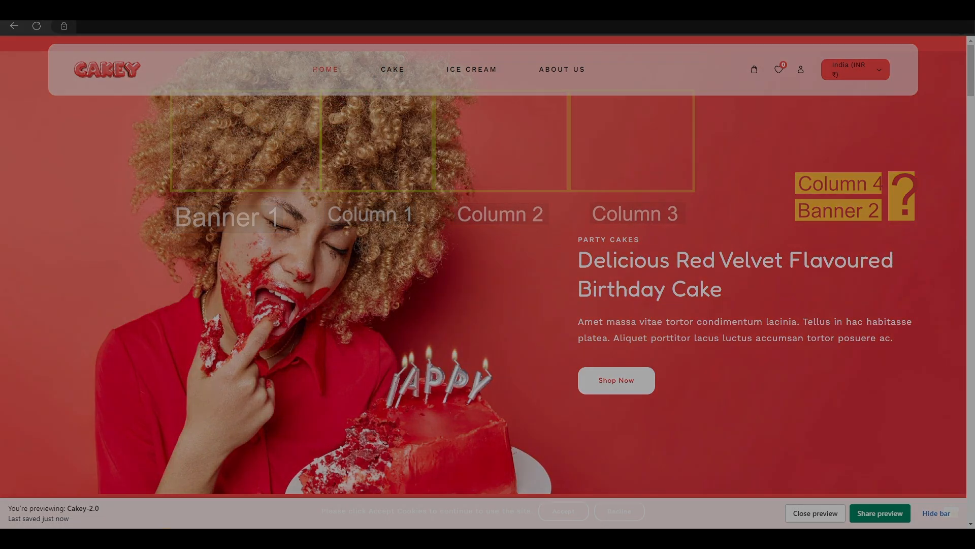
- Set the cake promo banner to a five-column layout, save, and return to Header settings
left_click(893, 181)
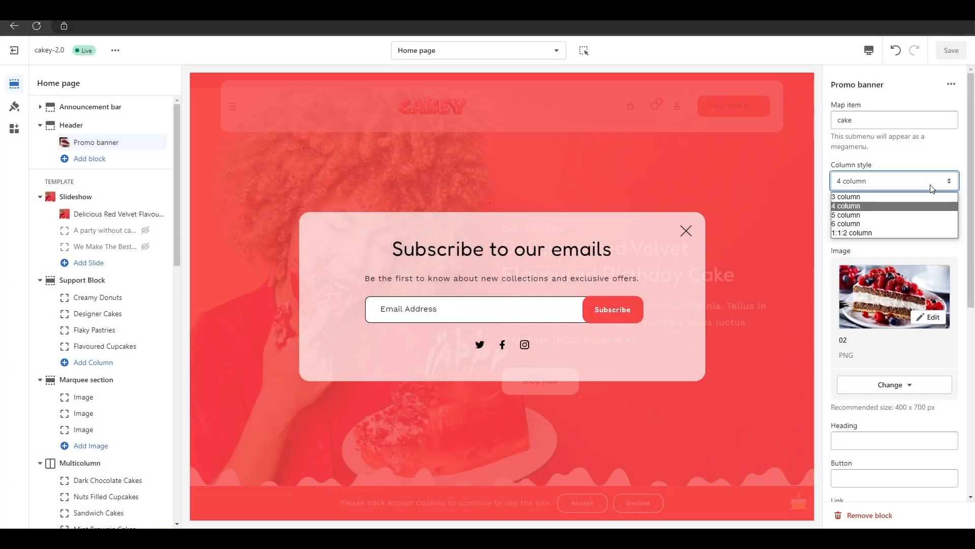
left_click(846, 223)
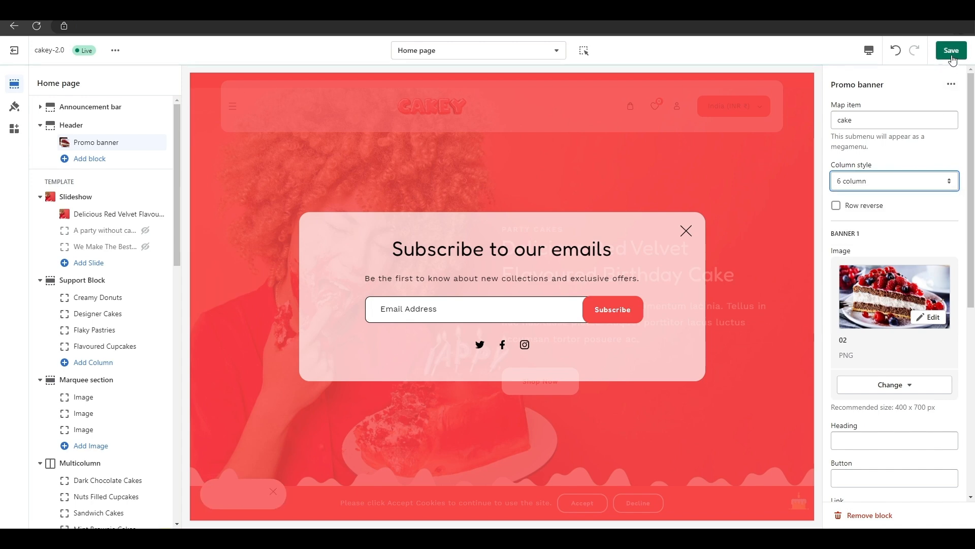
left_click(951, 50)
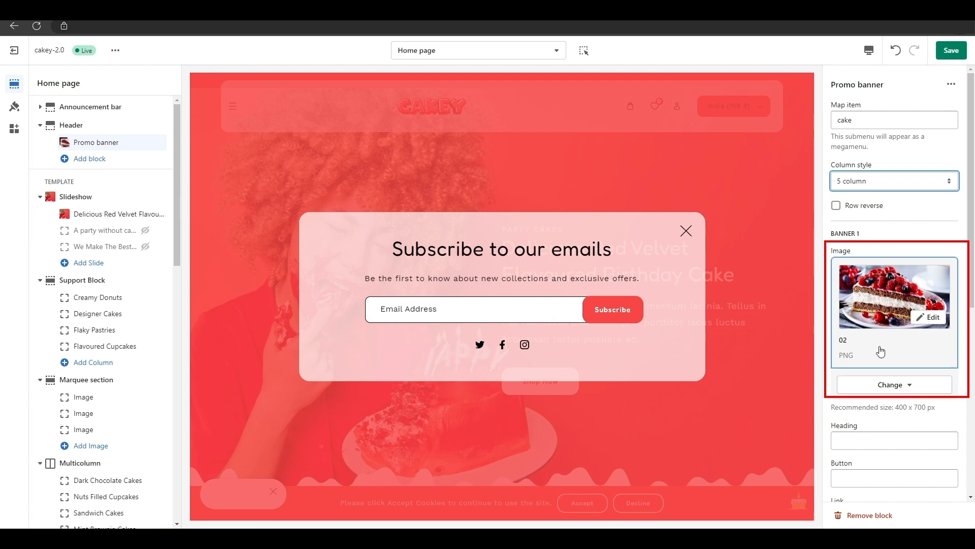
left_click(893, 385)
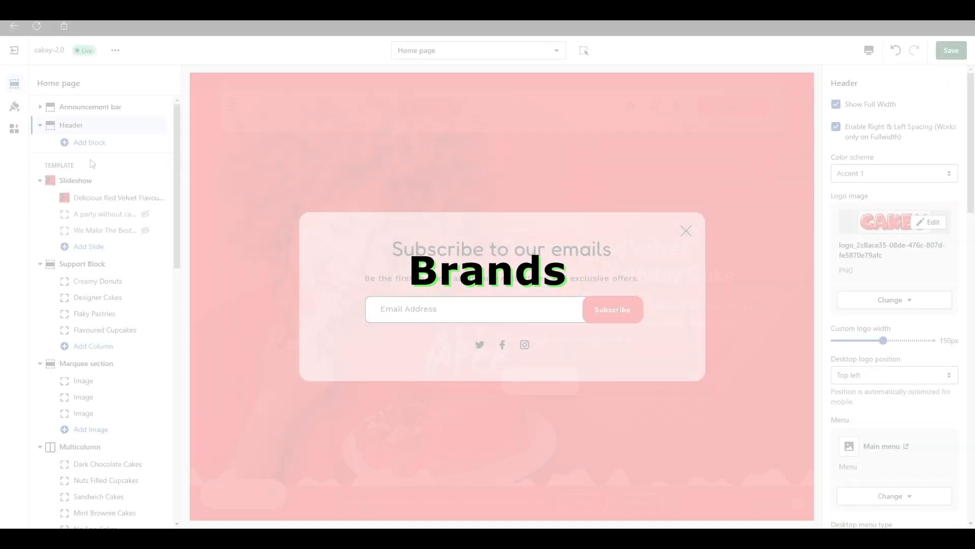
- Add a Brands block to the header mapped to the 'cake' menu item
left_click(89, 141)
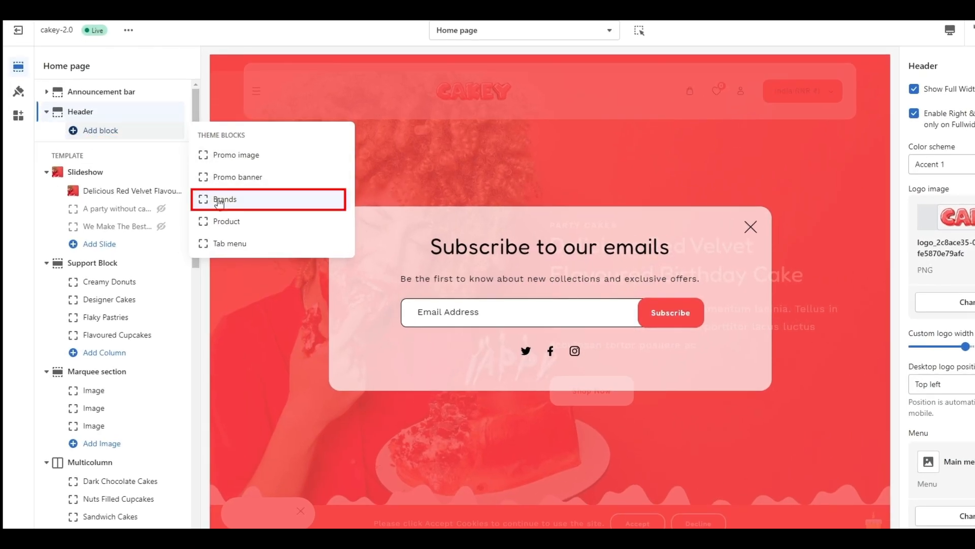
left_click(225, 199)
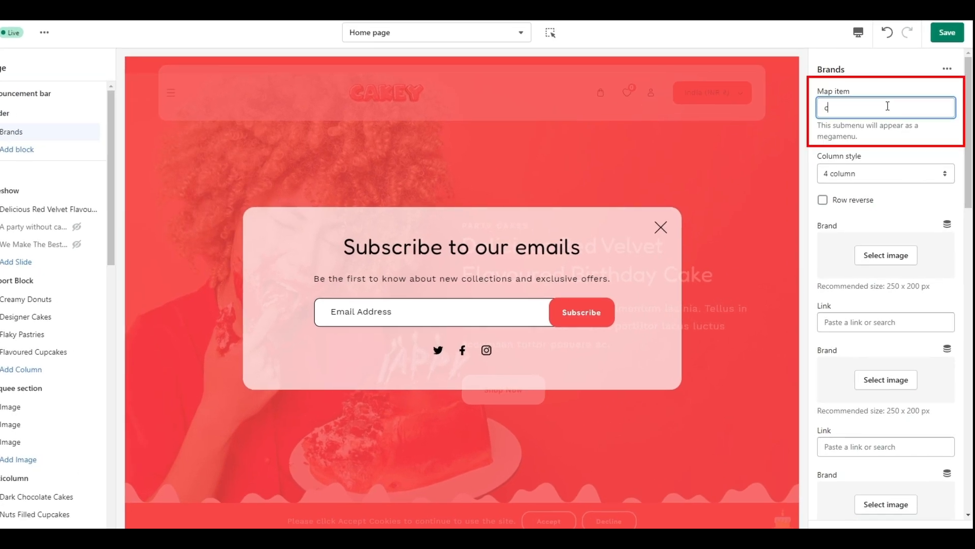
type("ake")
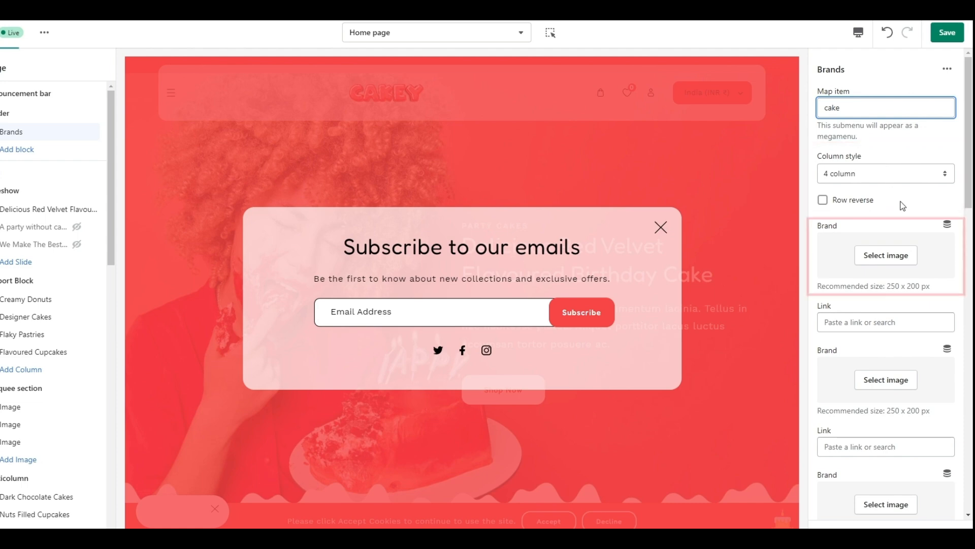
left_click(885, 255)
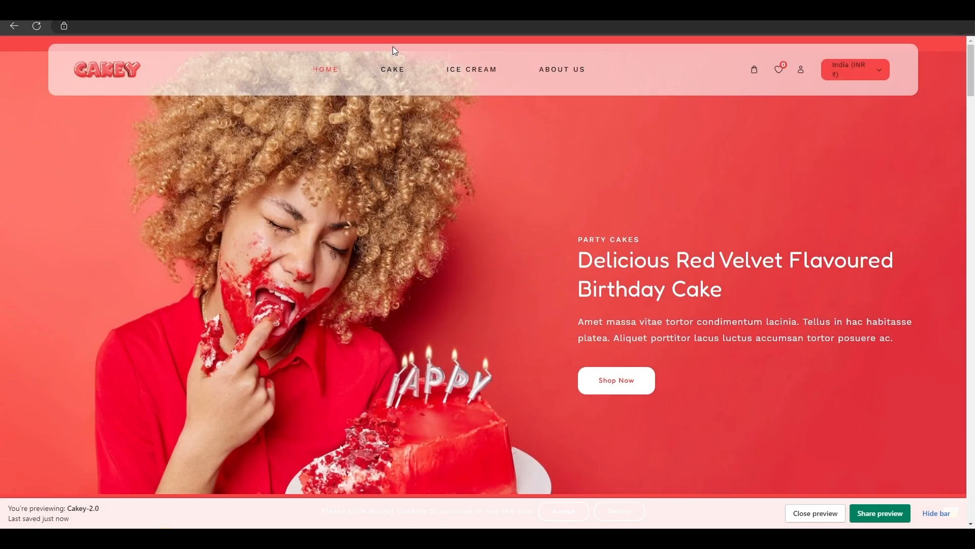
mouse_move(392, 69)
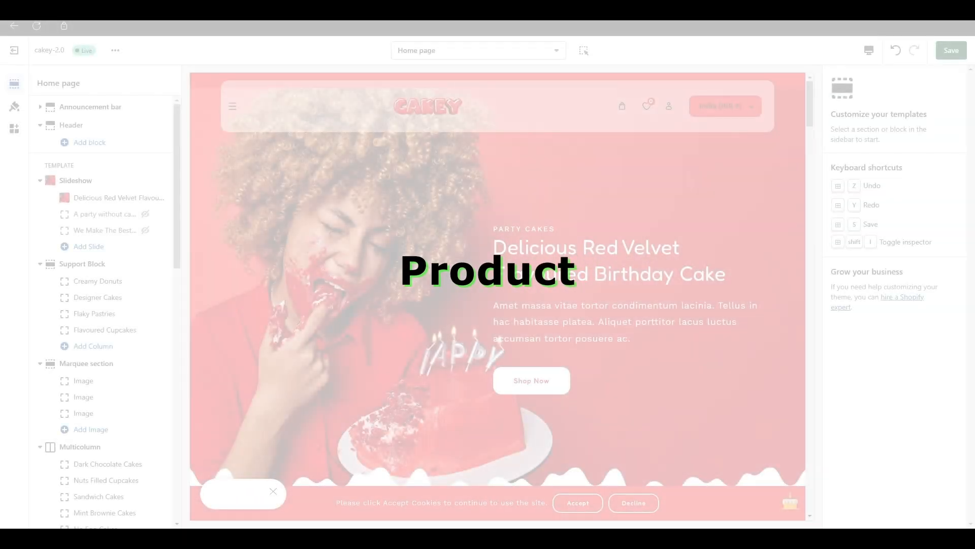
- Add a Product block mapped to 'cake' and choose a product for its first slot
left_click(92, 135)
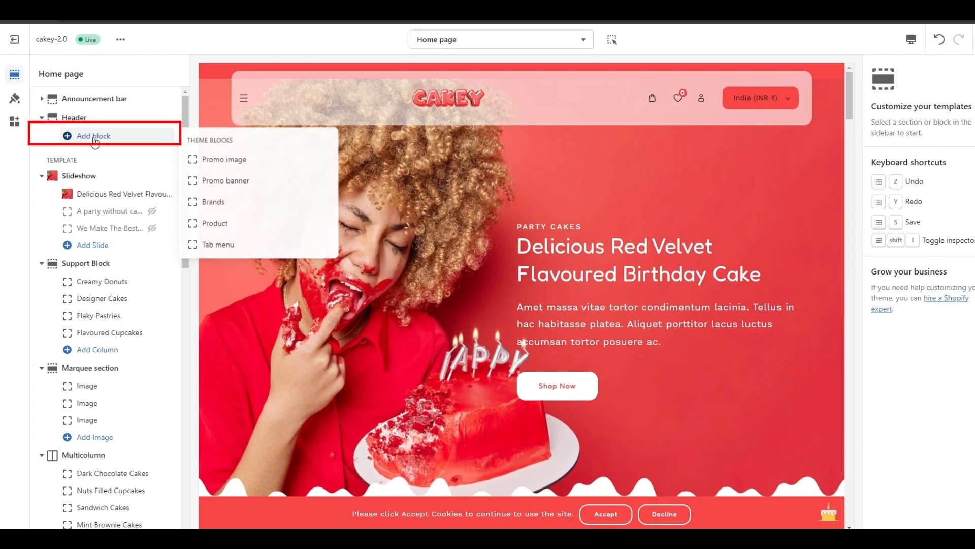
left_click(214, 222)
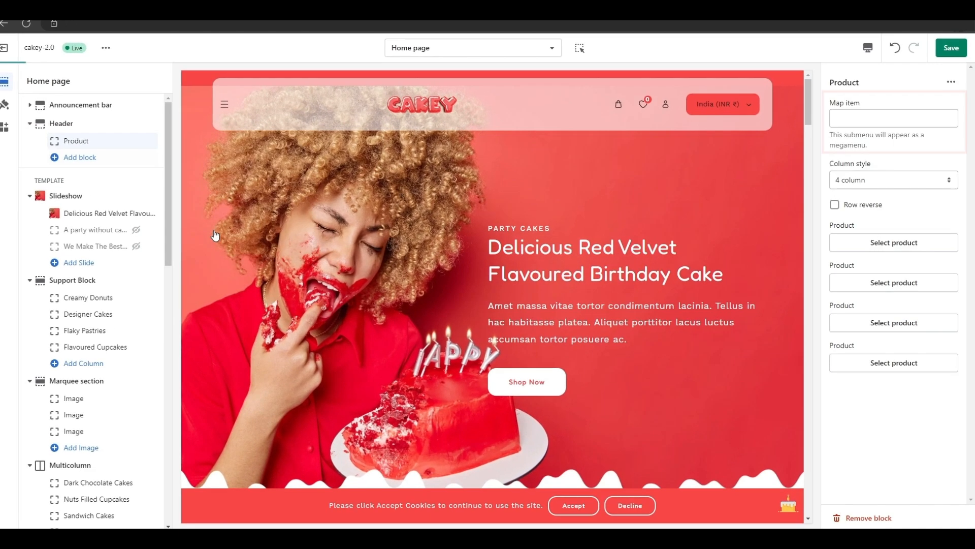
type("cake")
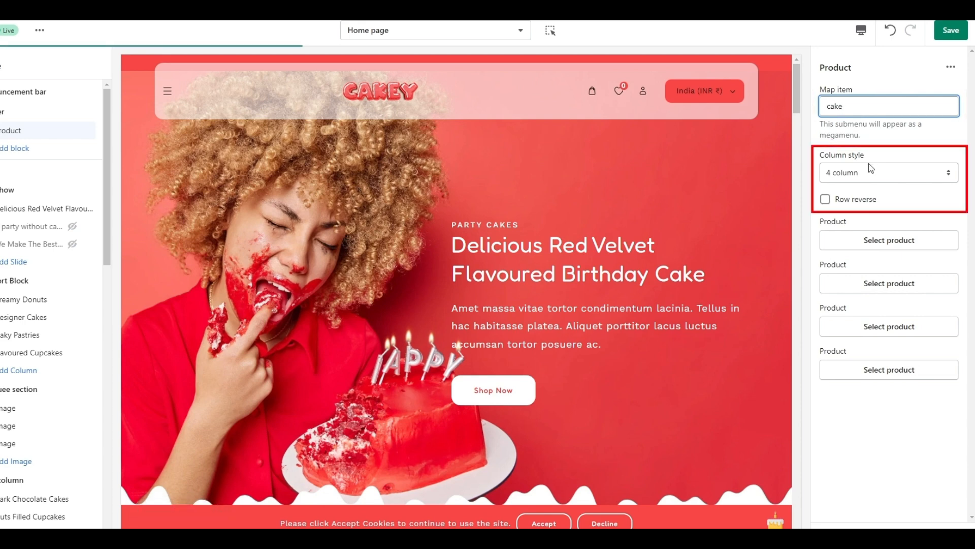
left_click(888, 240)
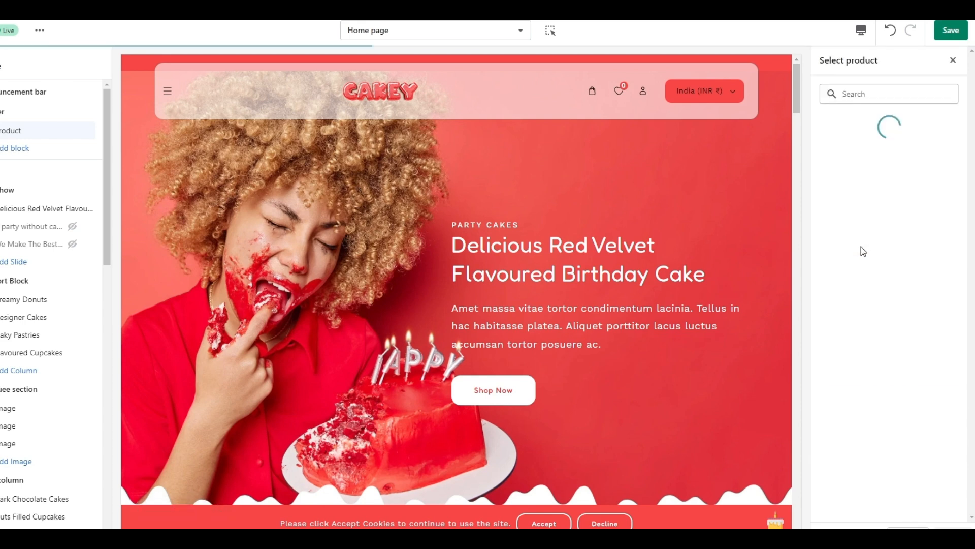
left_click(893, 156)
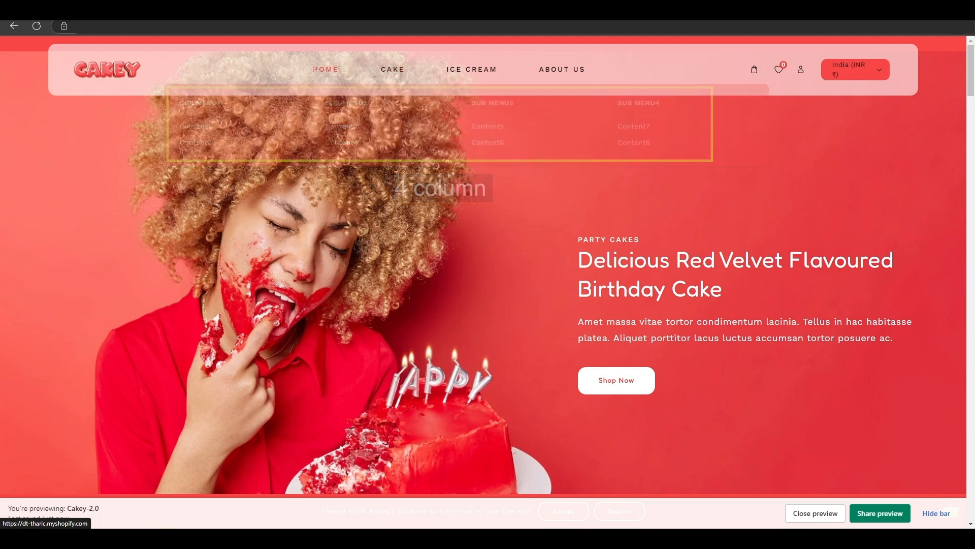
- Set the cake Product block's Column style to 6 column
left_click(889, 181)
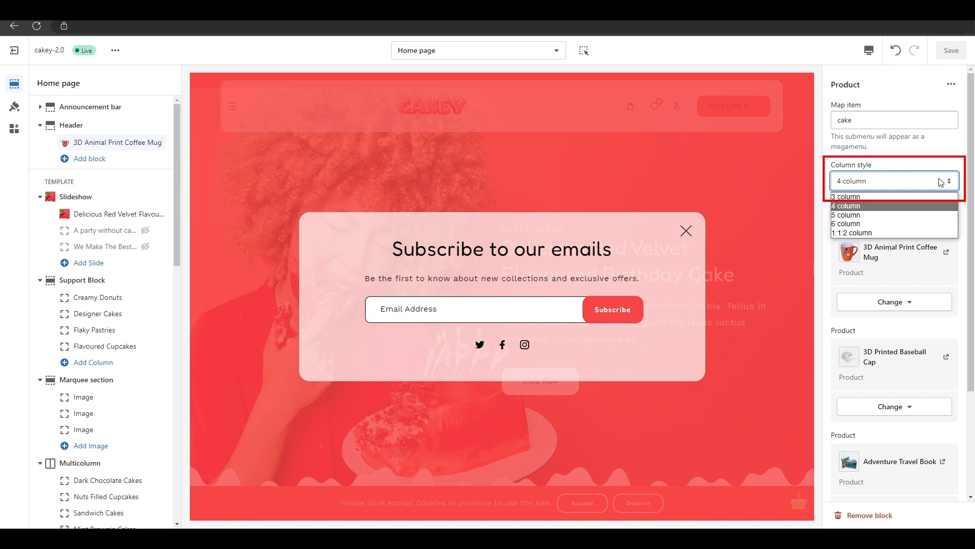
left_click(846, 224)
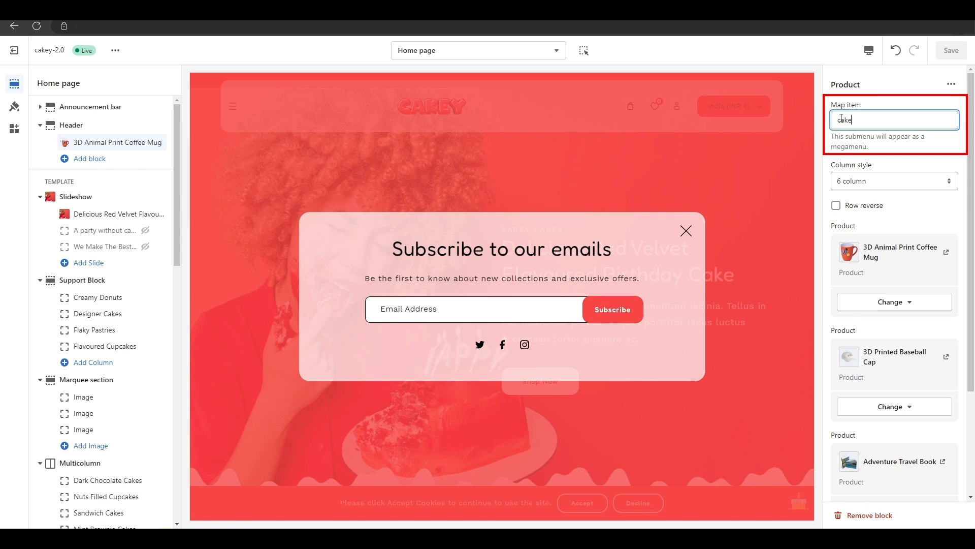
- Remap the Product block to 'ice-cream' with a four-column submenu layout
type("ice-cream")
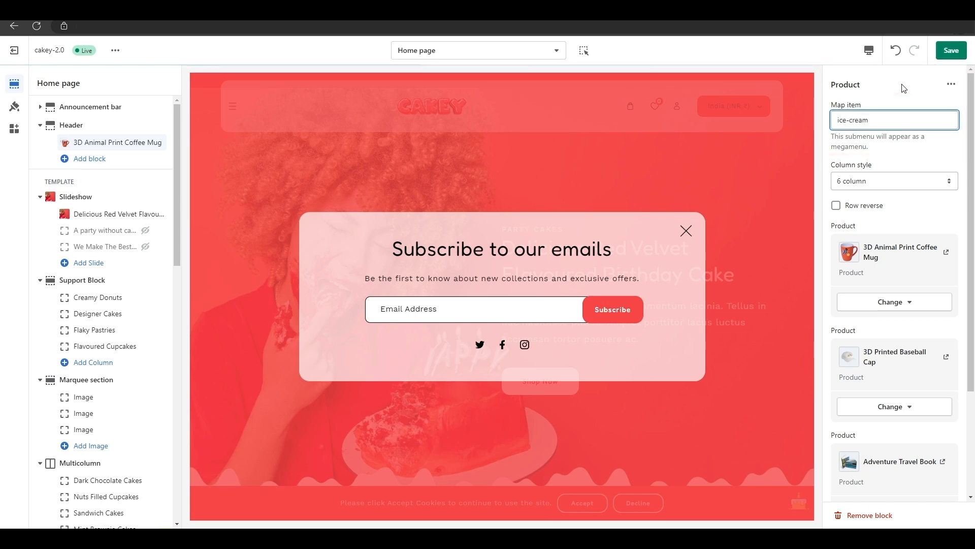
left_click(894, 180)
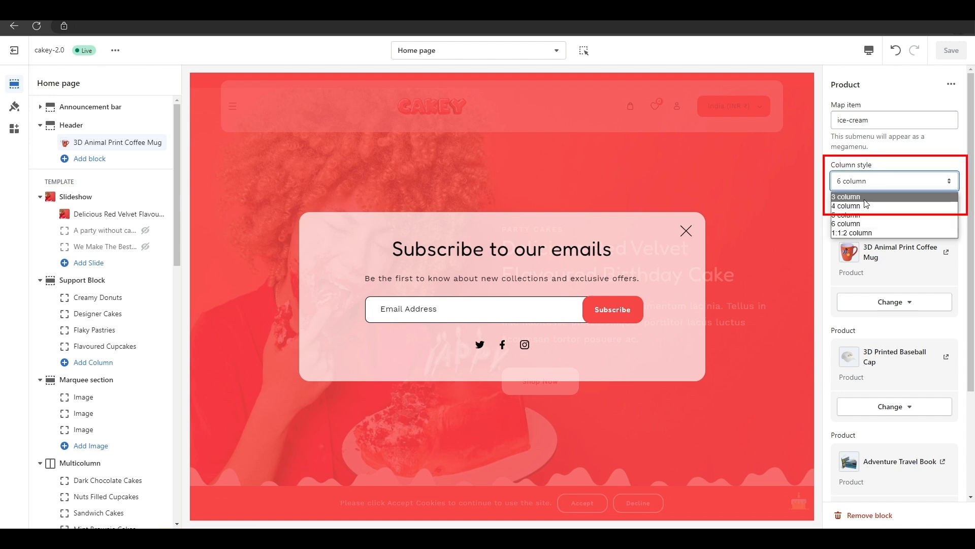
left_click(863, 206)
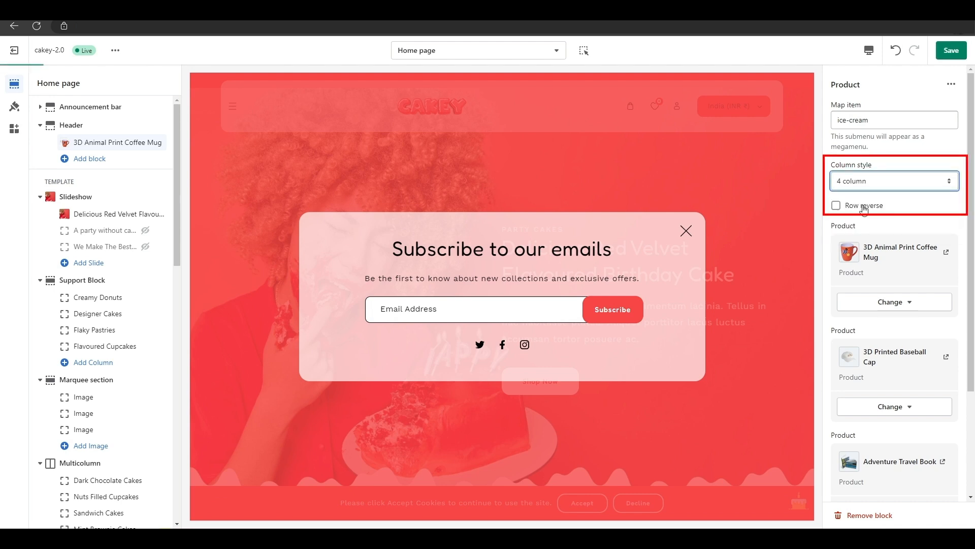